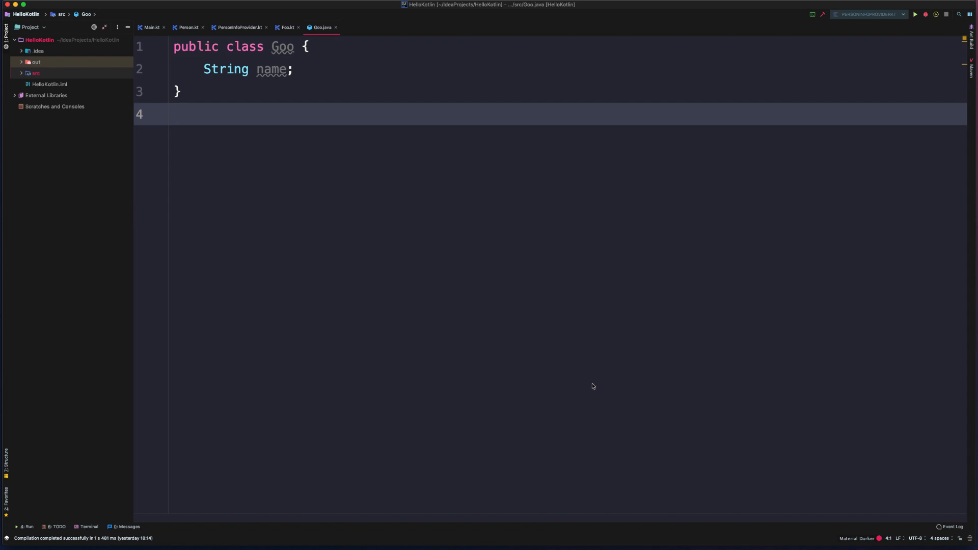
pyautogui.moveTo(553, 378)
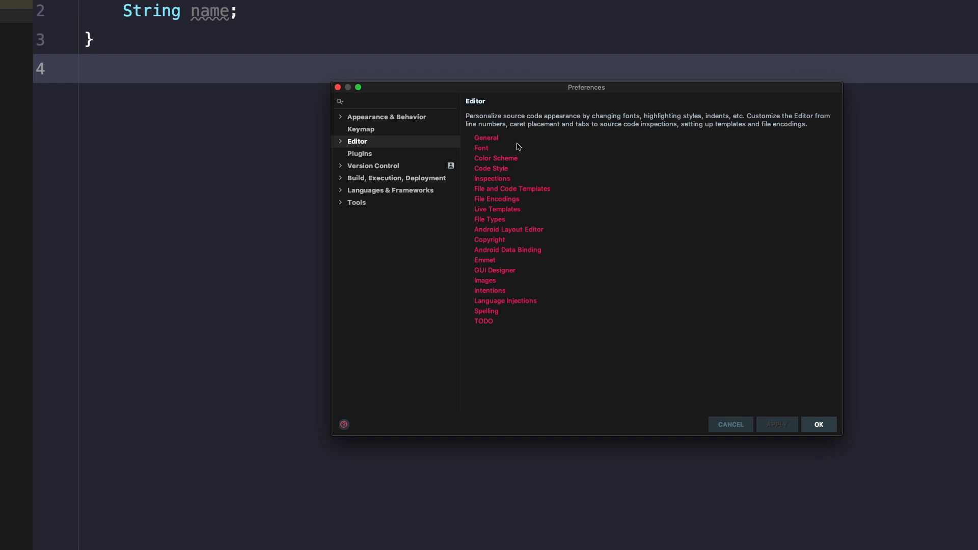
# - Set the color scheme's editor font size to 40 in Preferences > Editor > Font
pyautogui.click(481, 148)
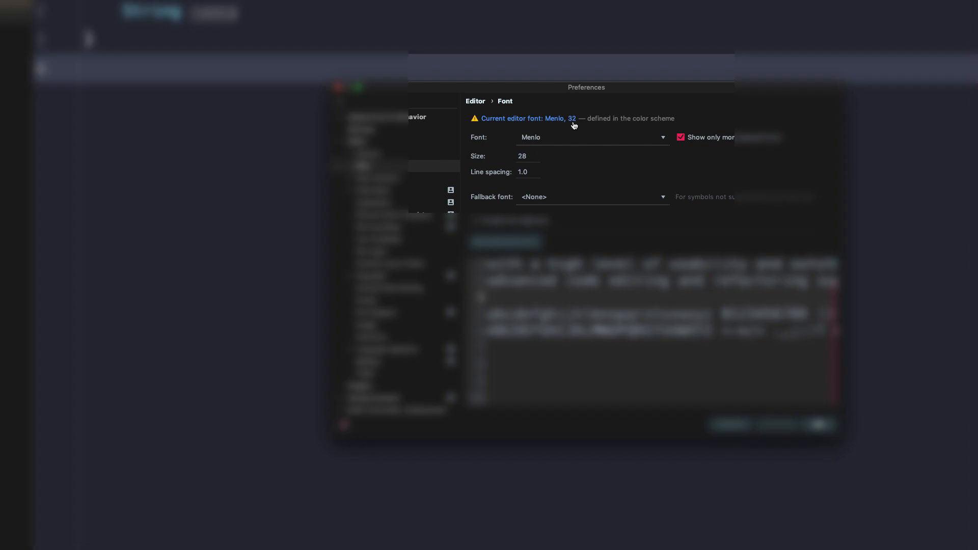
pyautogui.click(393, 215)
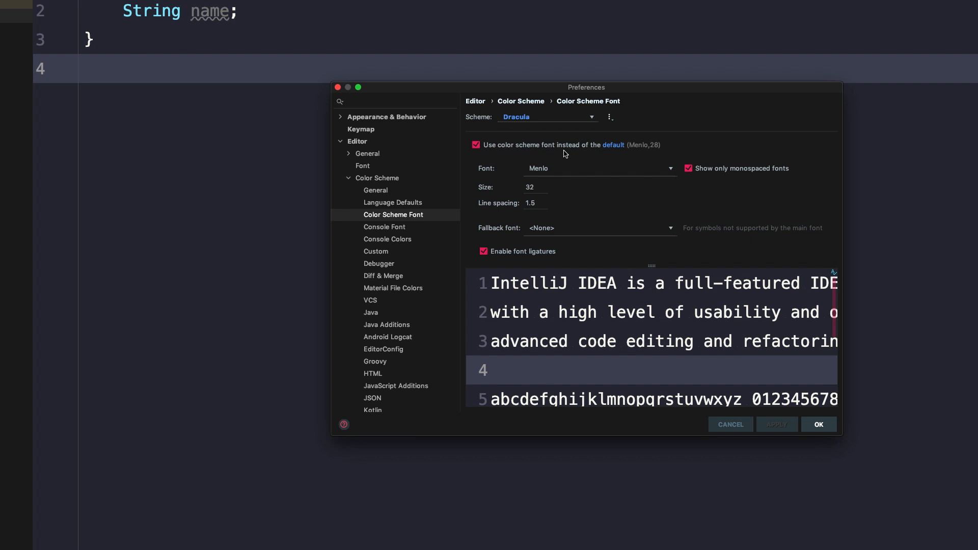
pyautogui.click(533, 187)
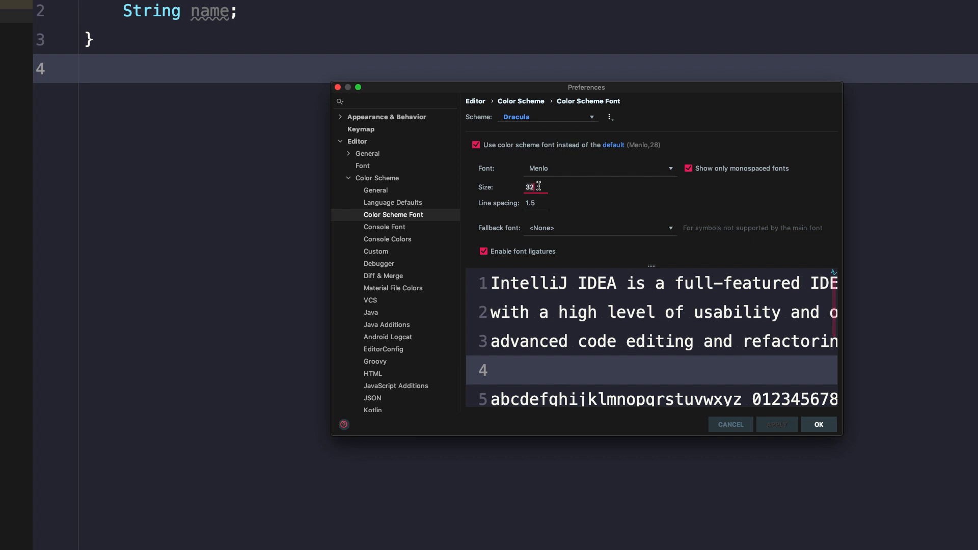
pyautogui.write('40')
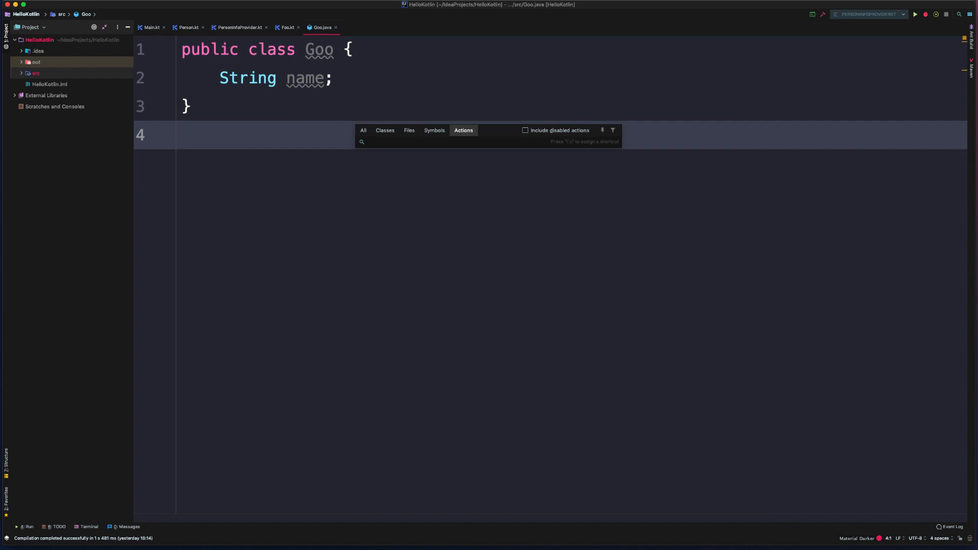
# - Enter presentation mode via the 'pres' action search, then exit it from the View menu
pyautogui.write('presentation')
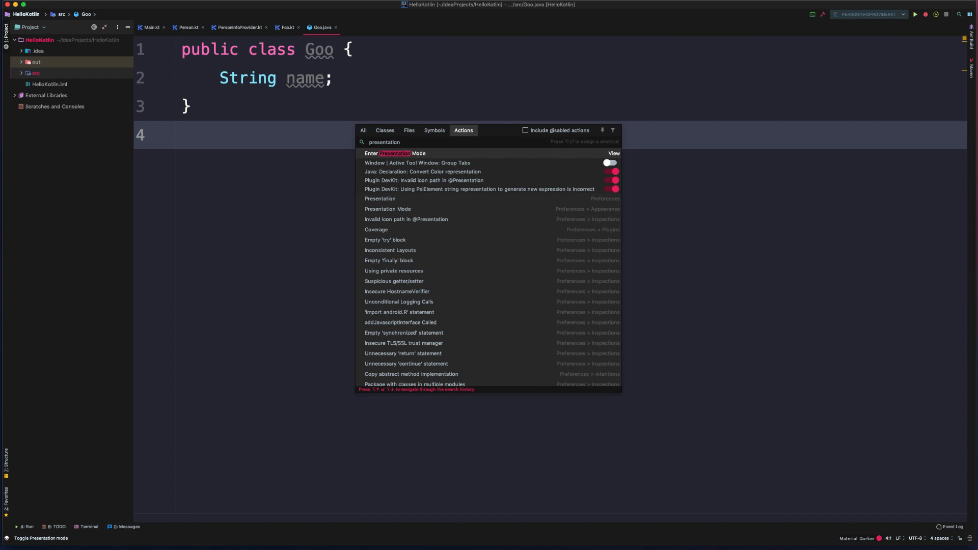
pyautogui.click(394, 154)
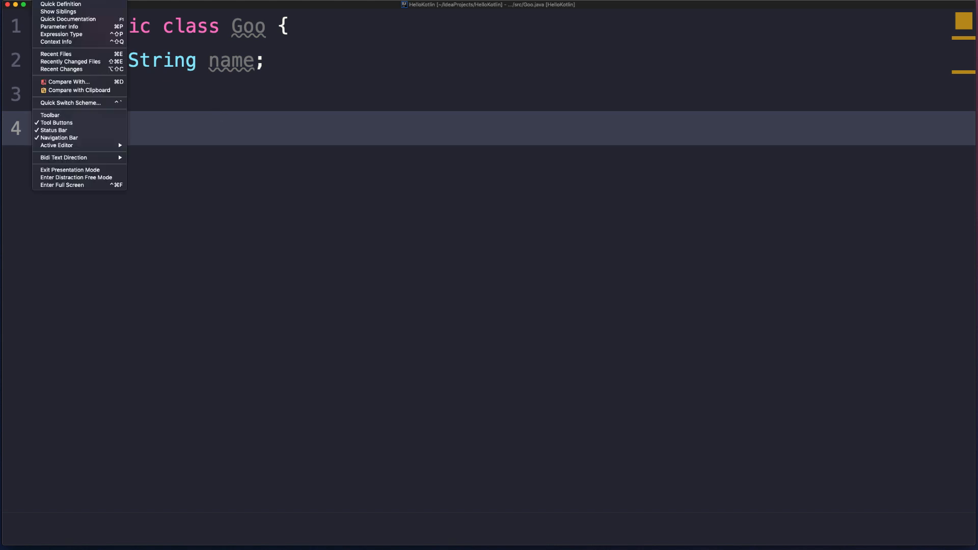
pyautogui.moveTo(71, 170)
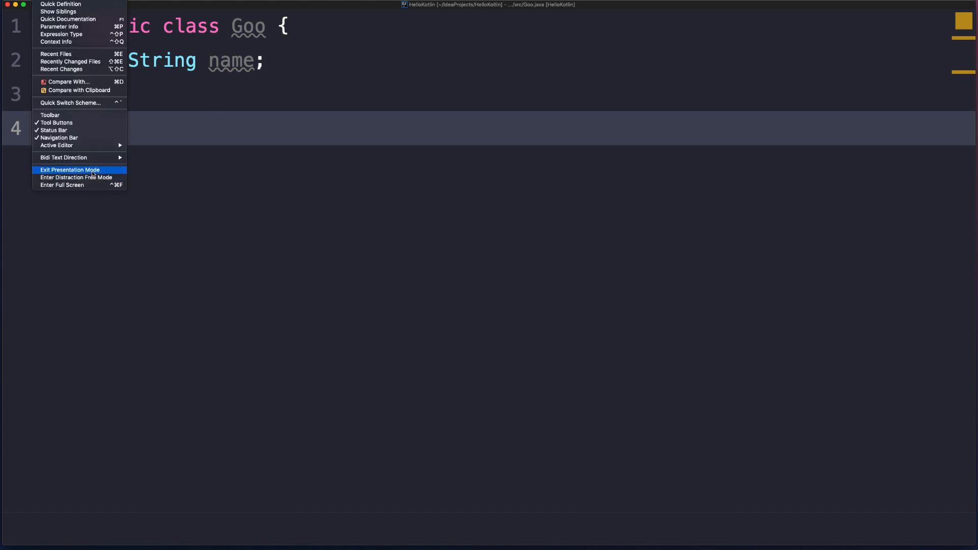
pyautogui.click(70, 170)
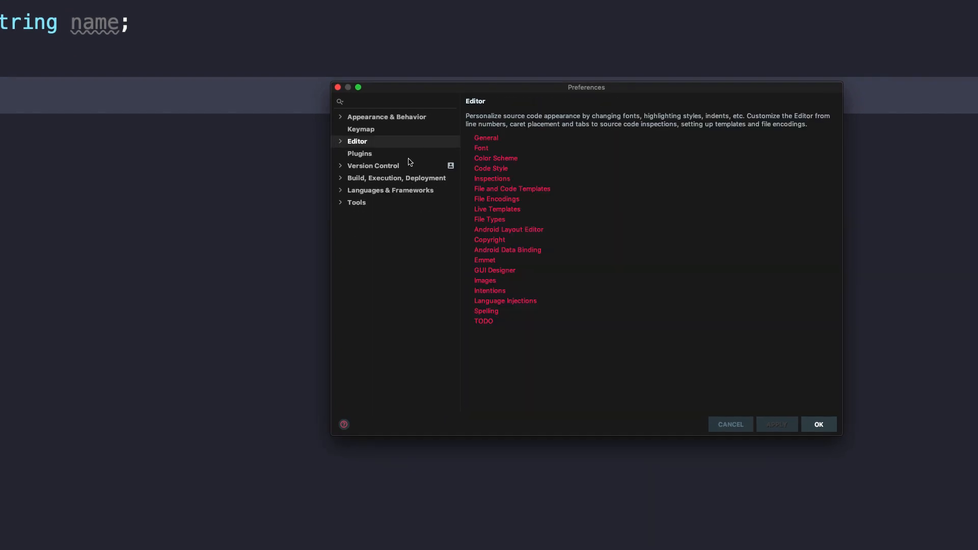
# - Search preferences for 'presentation mode', set its font size to 48 under Appearance and confirm
pyautogui.write('p')
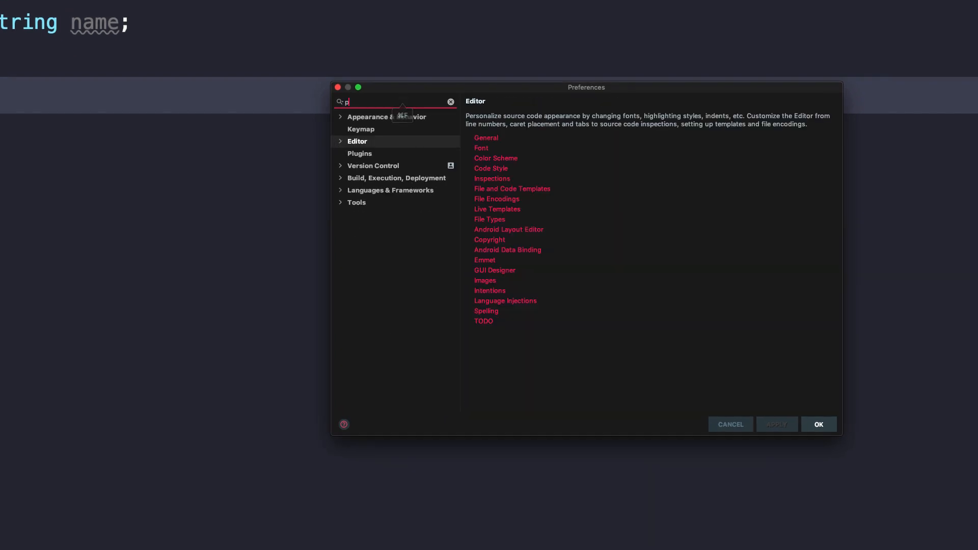
pyautogui.write('resentation mode')
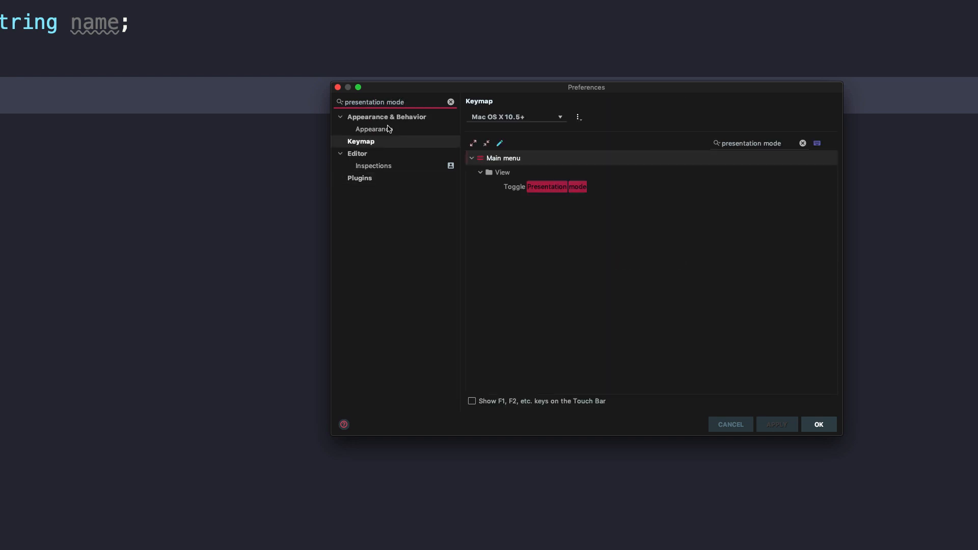
pyautogui.click(374, 129)
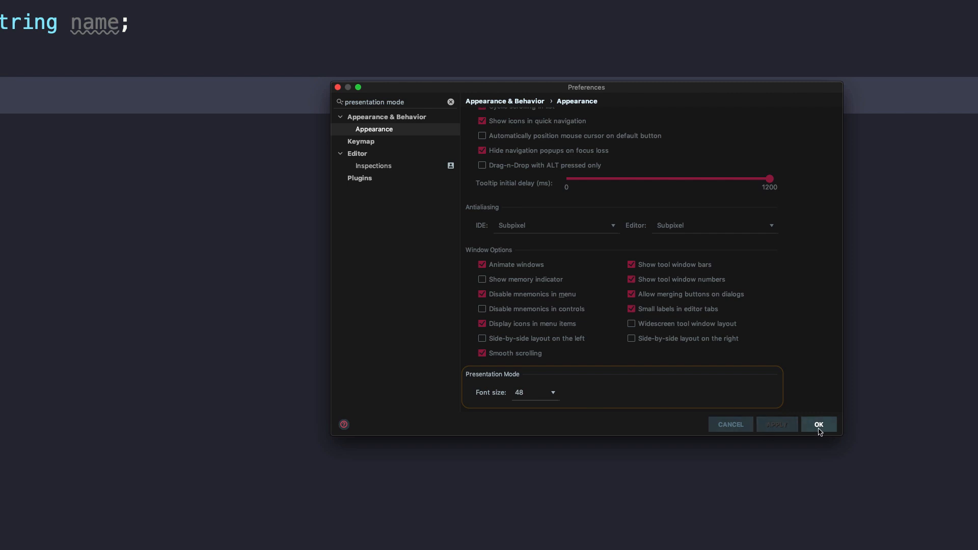
pyautogui.click(819, 425)
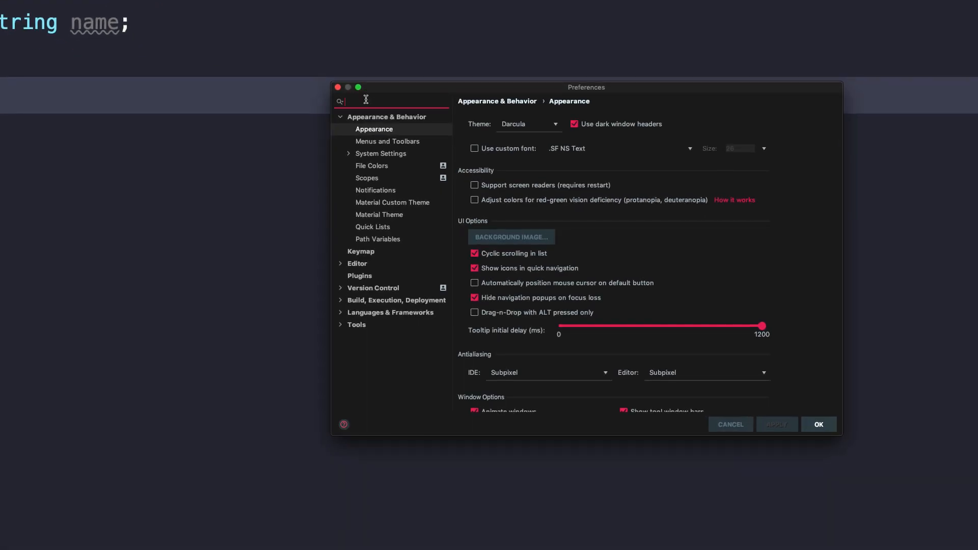
# - Find Presentation Assistant in the plugin Marketplace with 'pre' and install it
pyautogui.click(360, 276)
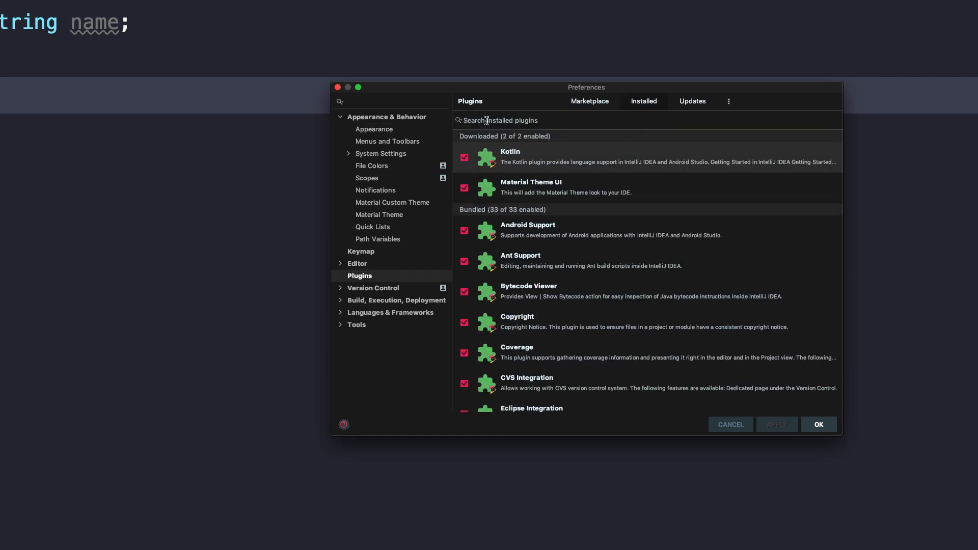
pyautogui.click(590, 101)
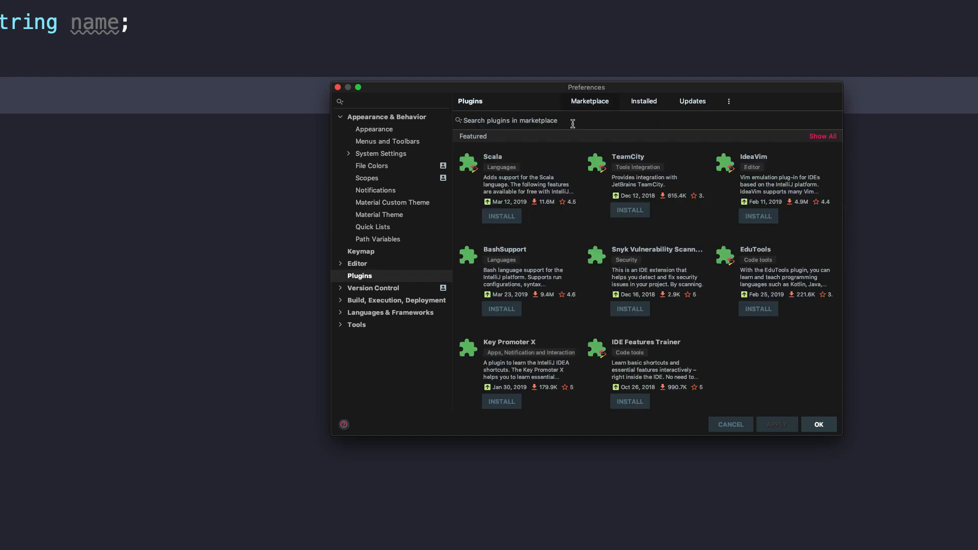
pyautogui.write('present')
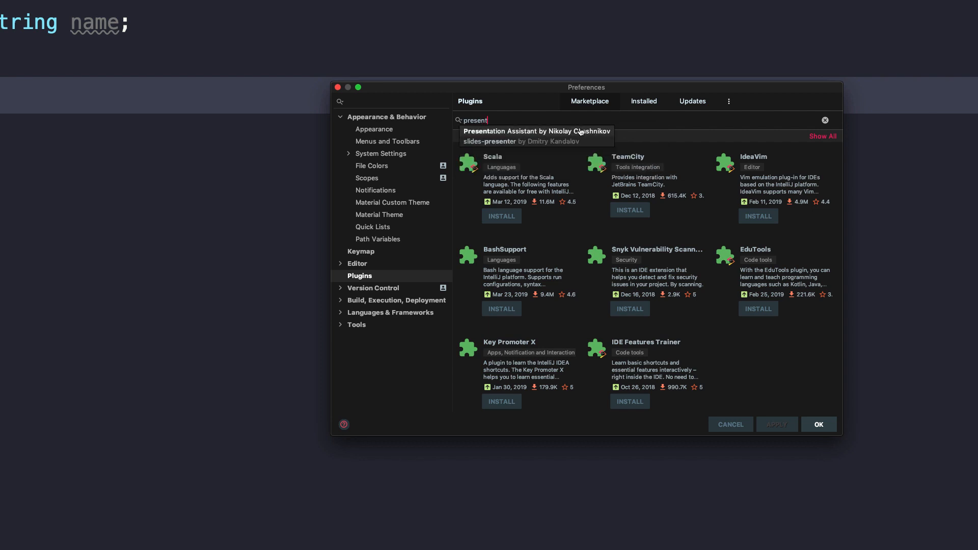
pyautogui.click(533, 132)
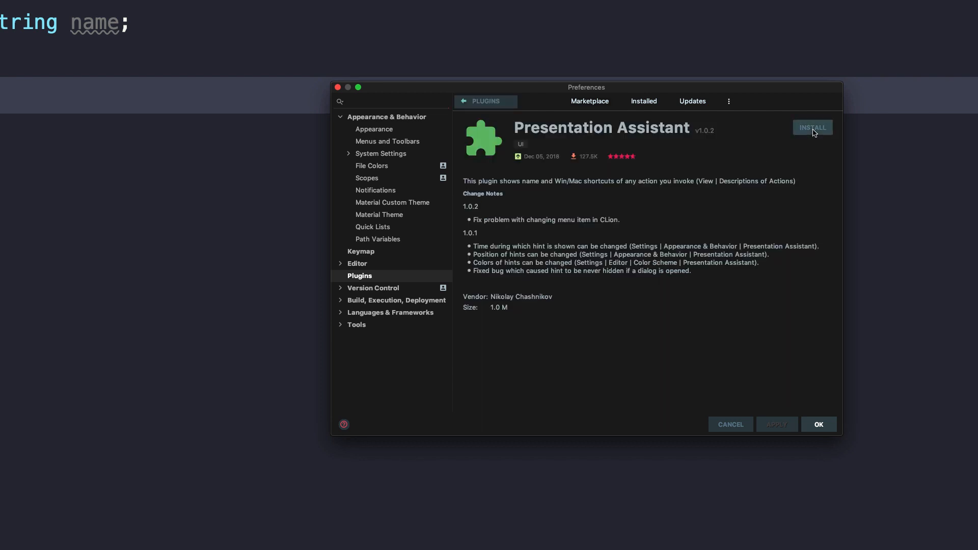
pyautogui.click(812, 127)
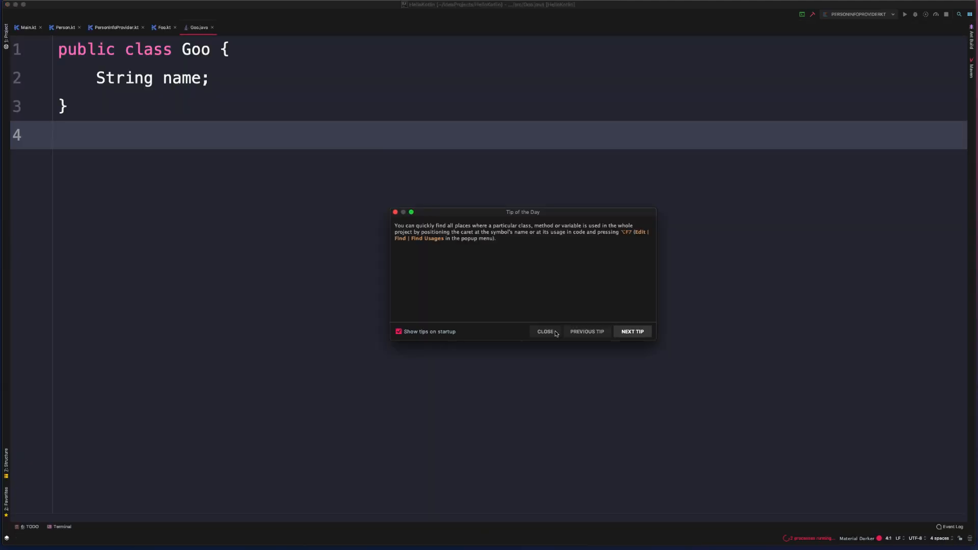
# - Dismiss the Tip of the Day, invoke Find Action then Generate so Presentation Assistant shows their shortcuts
pyautogui.click(546, 331)
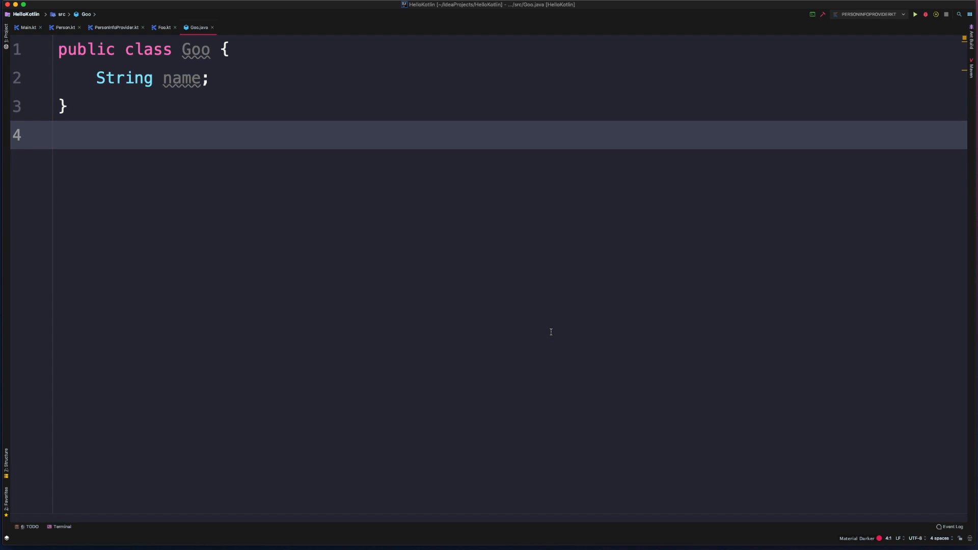
pyautogui.press('shift+cmd+a')
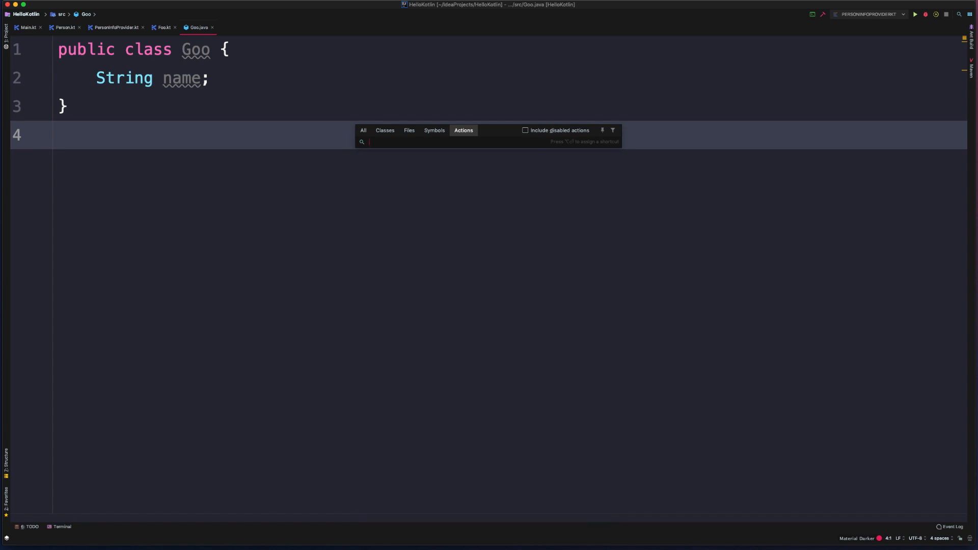
pyautogui.press('Escape')
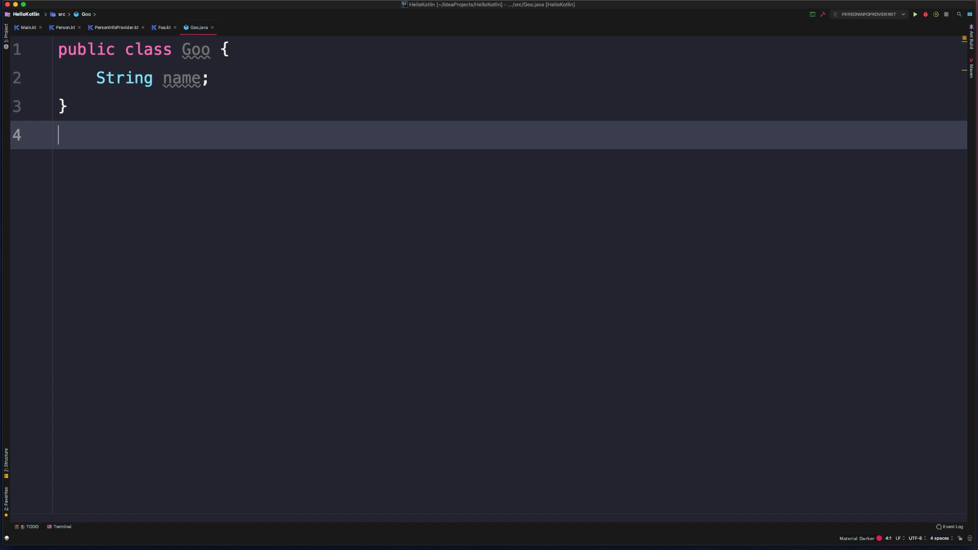
pyautogui.press('cmd+n')
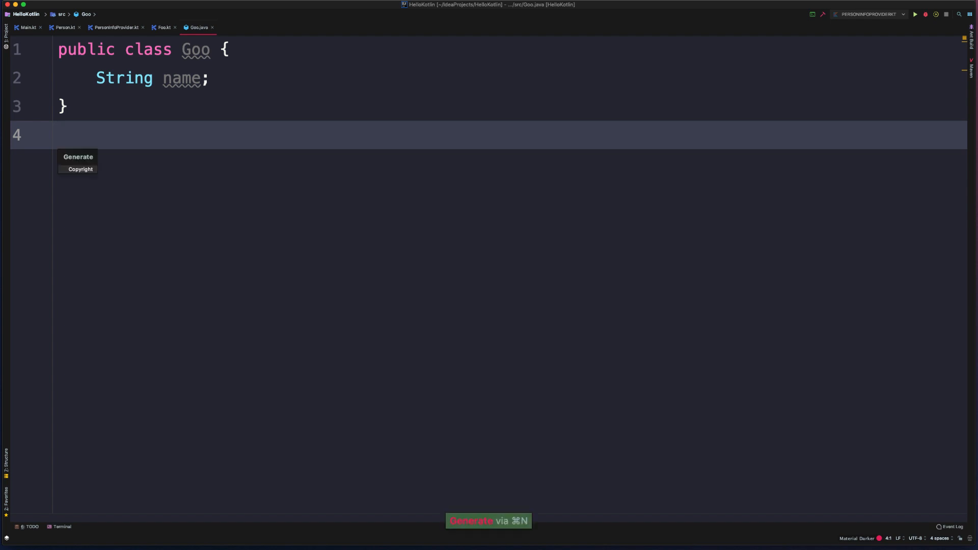